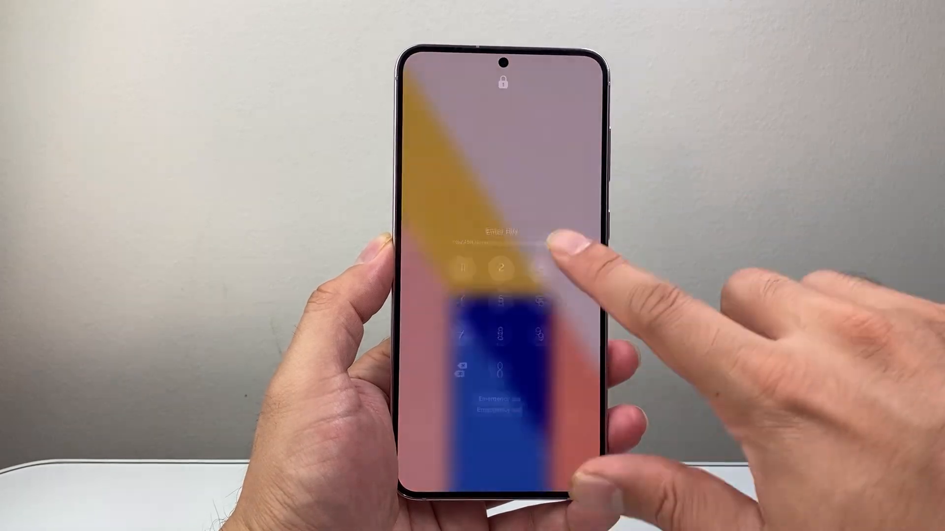
Enter the PIN on the lock screen keypad to unlock the phone to the app drawer
left_click(497, 310)
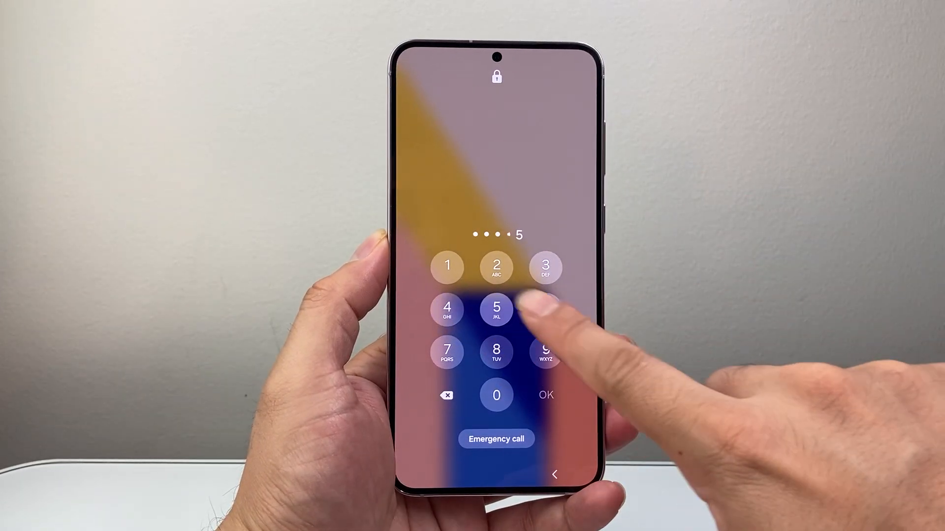
left_click(497, 309)
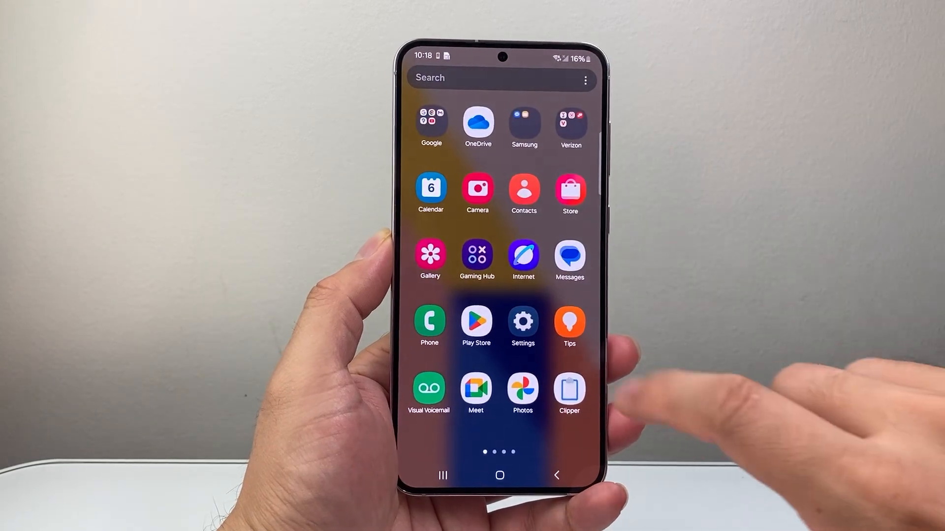
Launch Settings and go to the Lock screen page showing screen lock type PIN
left_click(522, 321)
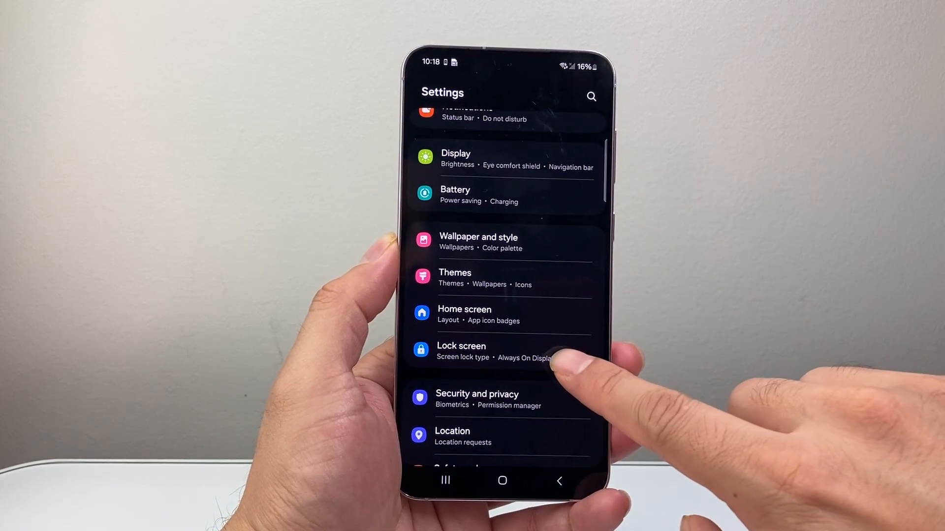
left_click(461, 351)
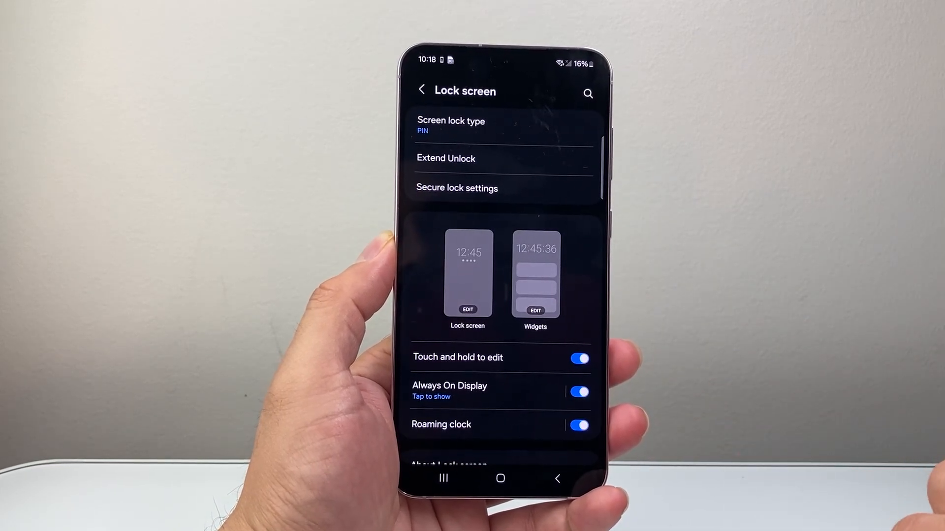